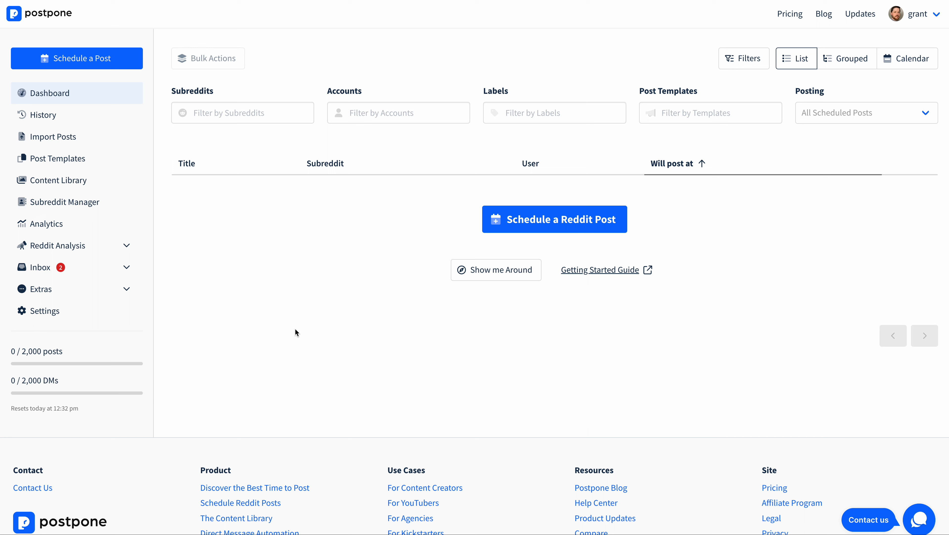
mouse_move(307, 322)
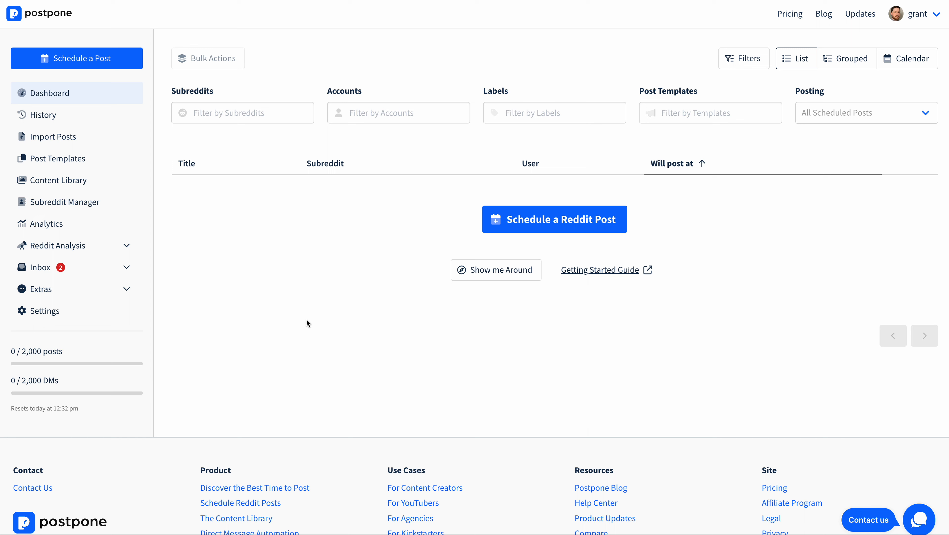
mouse_move(96, 77)
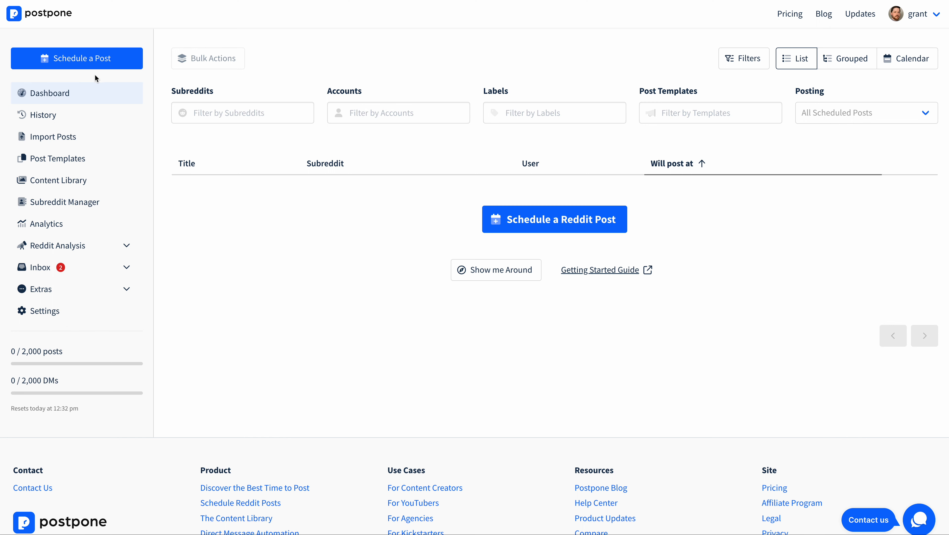
mouse_move(94, 66)
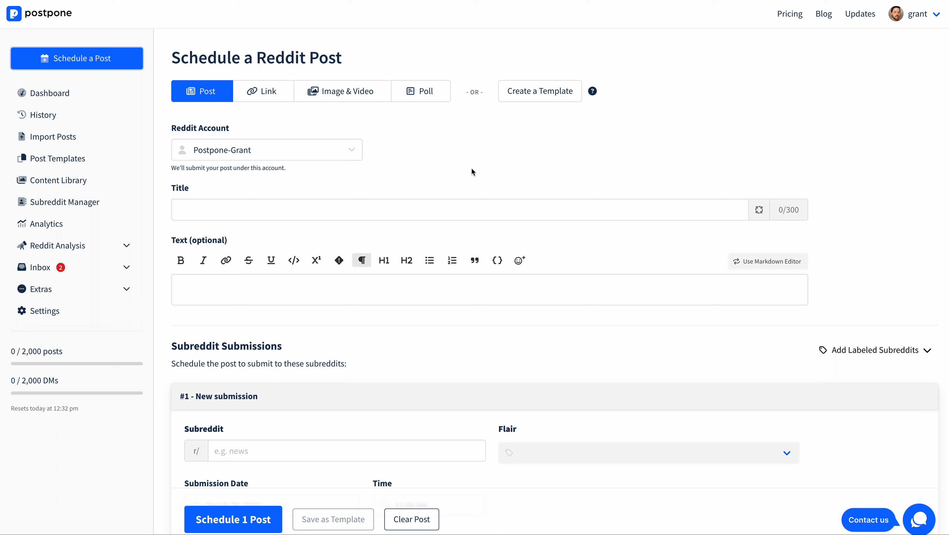
mouse_move(470, 169)
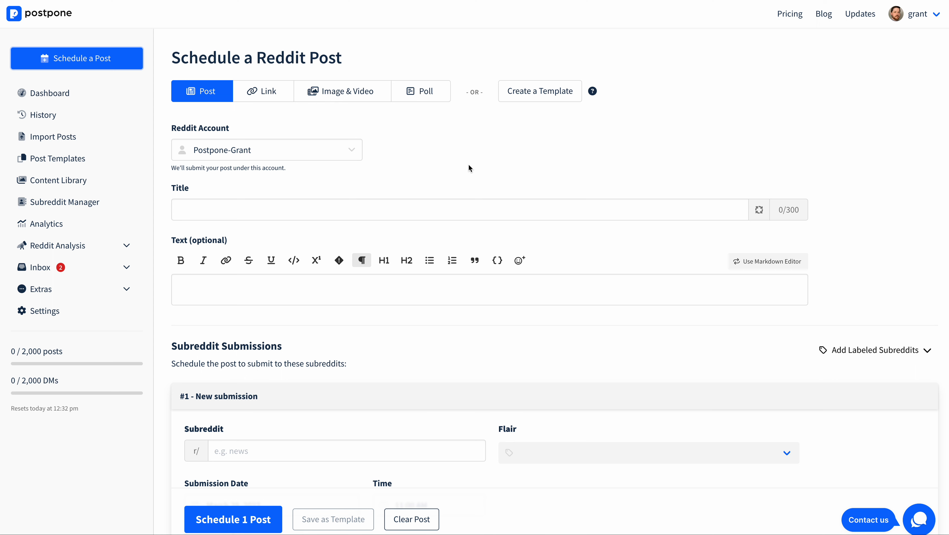
mouse_move(460, 162)
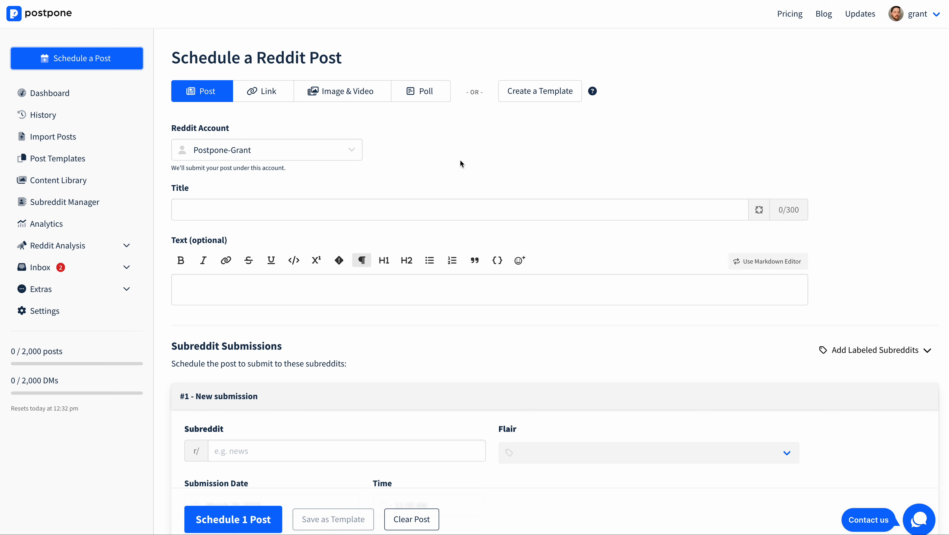
mouse_move(293, 170)
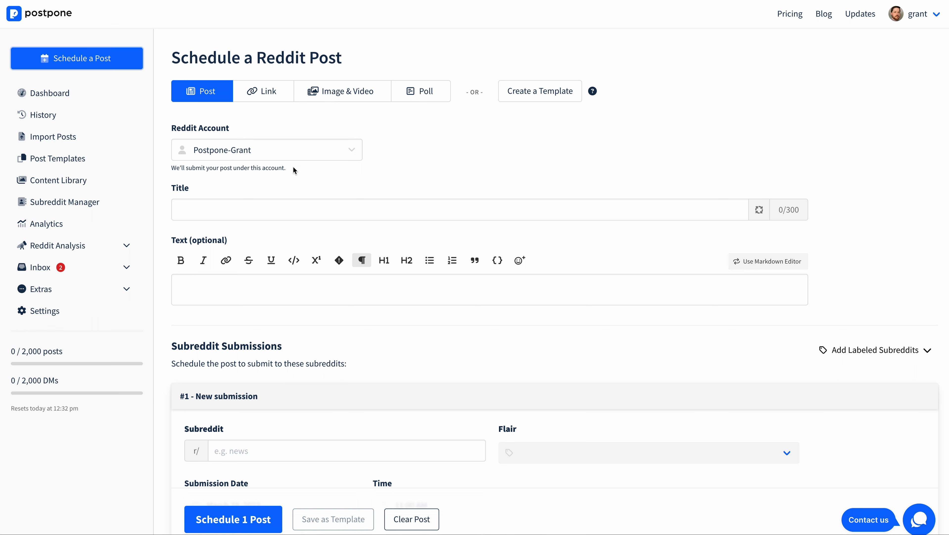
mouse_move(271, 113)
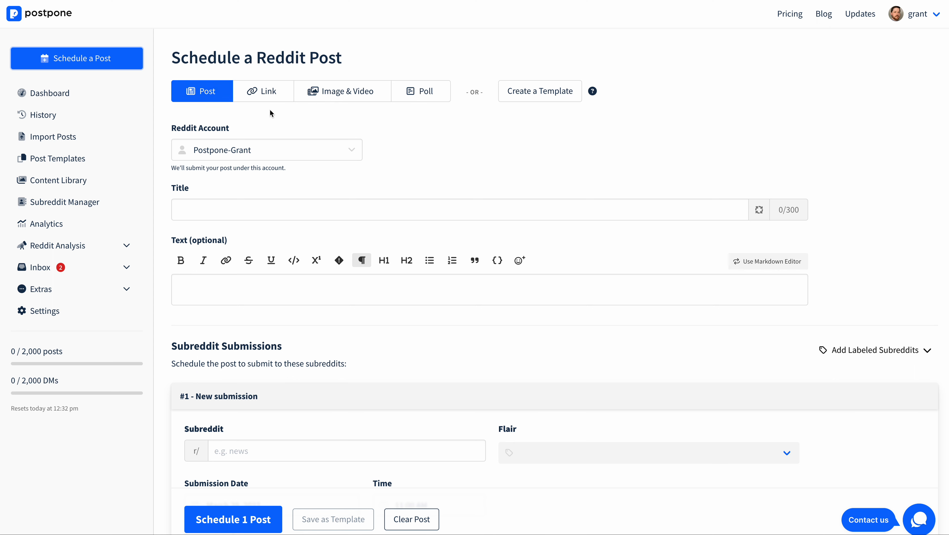
mouse_move(415, 140)
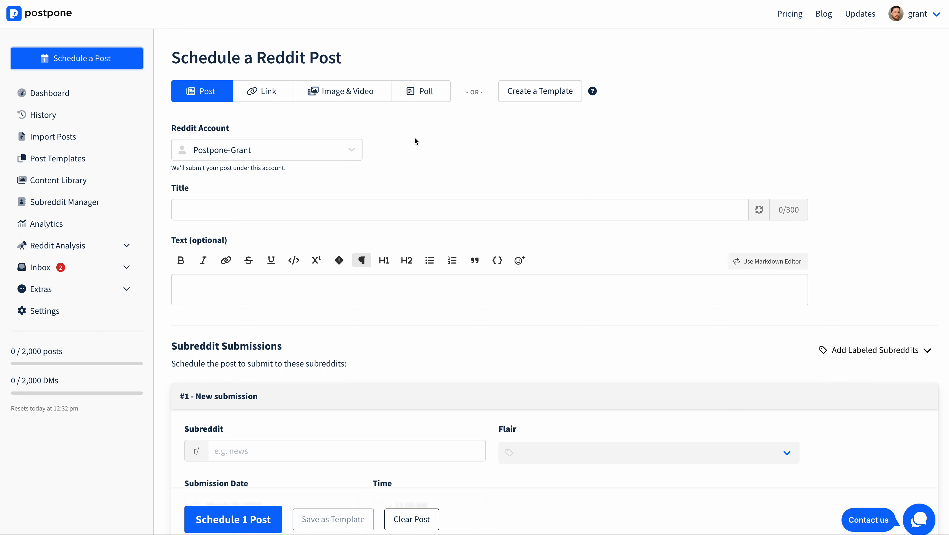
mouse_move(318, 126)
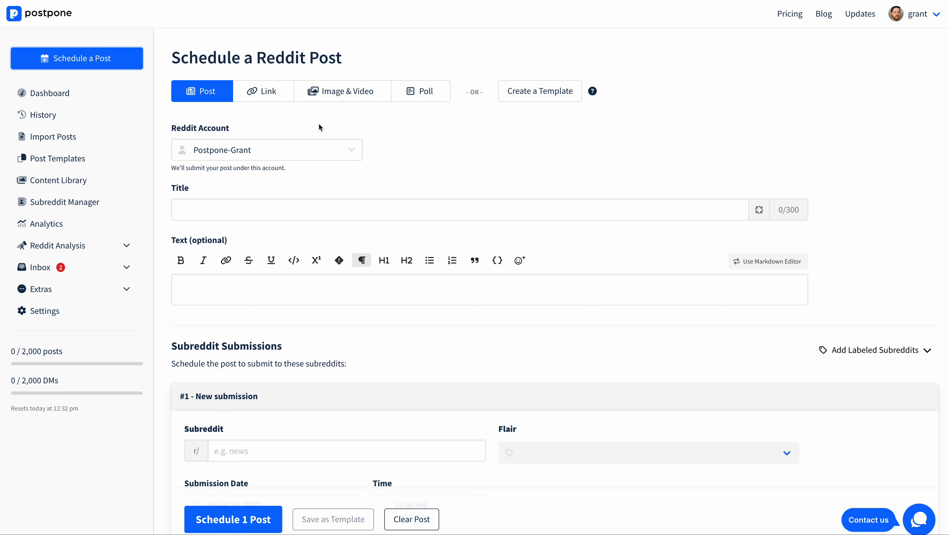
Switch the post to Link type and keep Postpone-Grant as the submitting Reddit account.
click(264, 91)
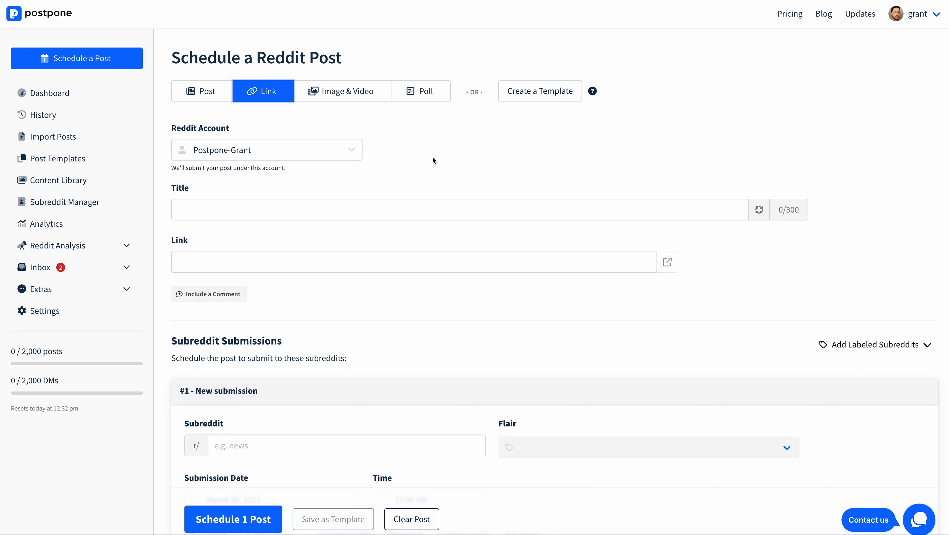
click(263, 150)
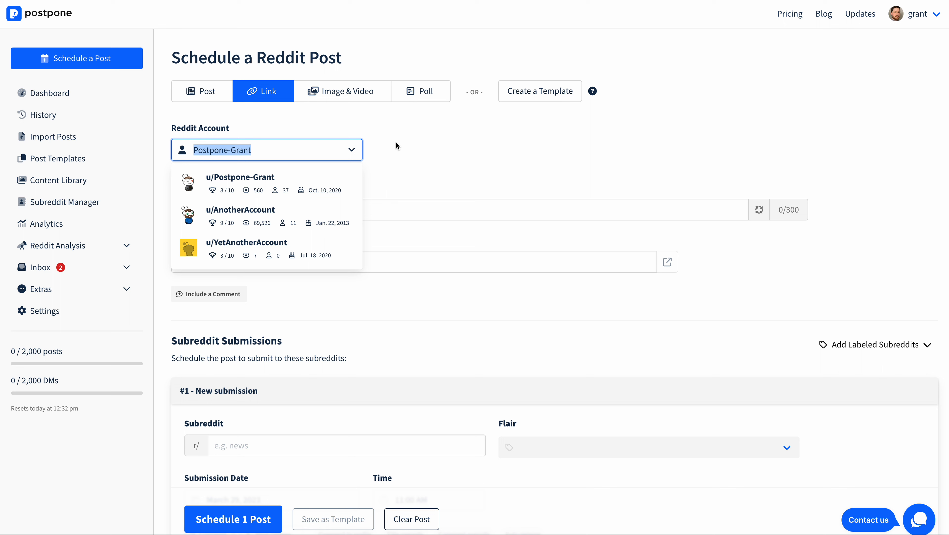
mouse_move(425, 157)
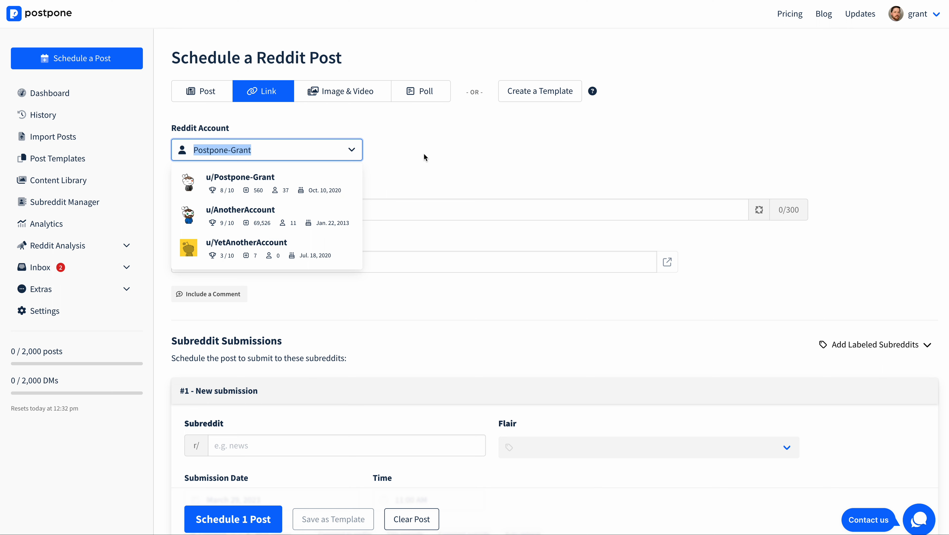
text(anoth)
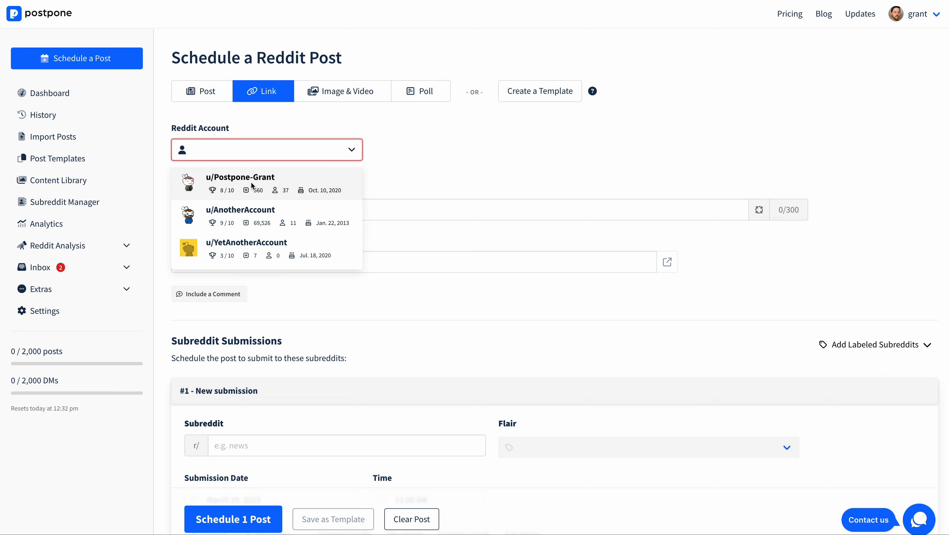
click(240, 183)
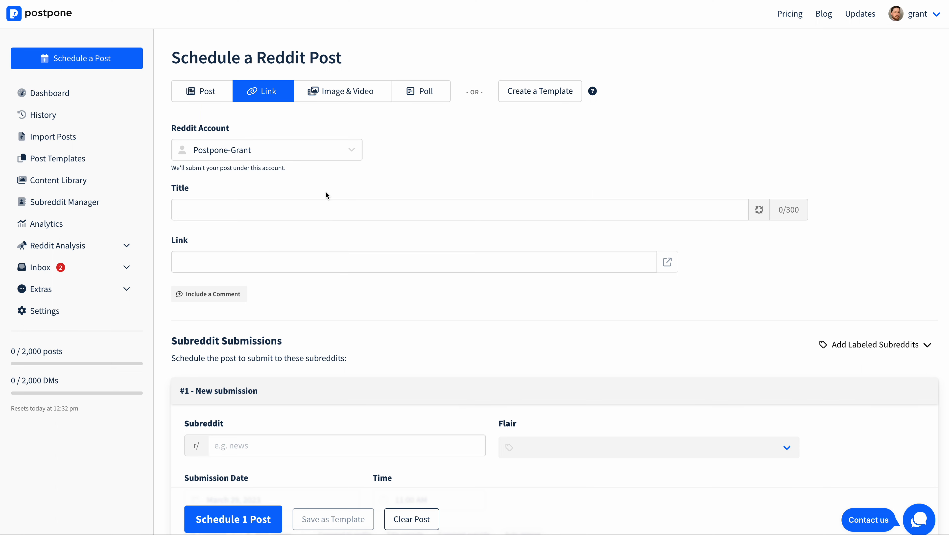
Enter the title "TV Ratings: 'Succession' Season 4 Debut Nabs Series High" and the hollywoodreporter.com article URL.
click(285, 212)
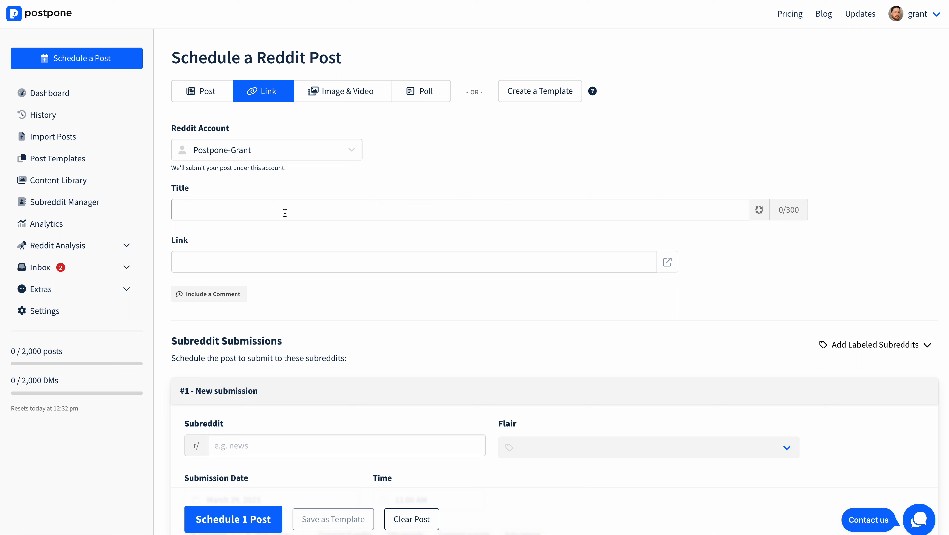
click(459, 209)
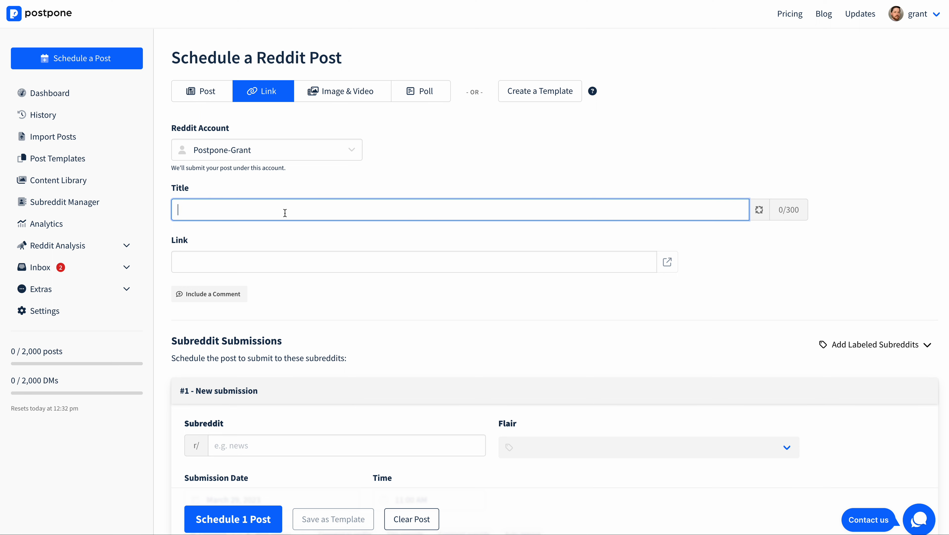
text(TV Ratings: 'Succession' Season 4 Debut Nabs Series High)
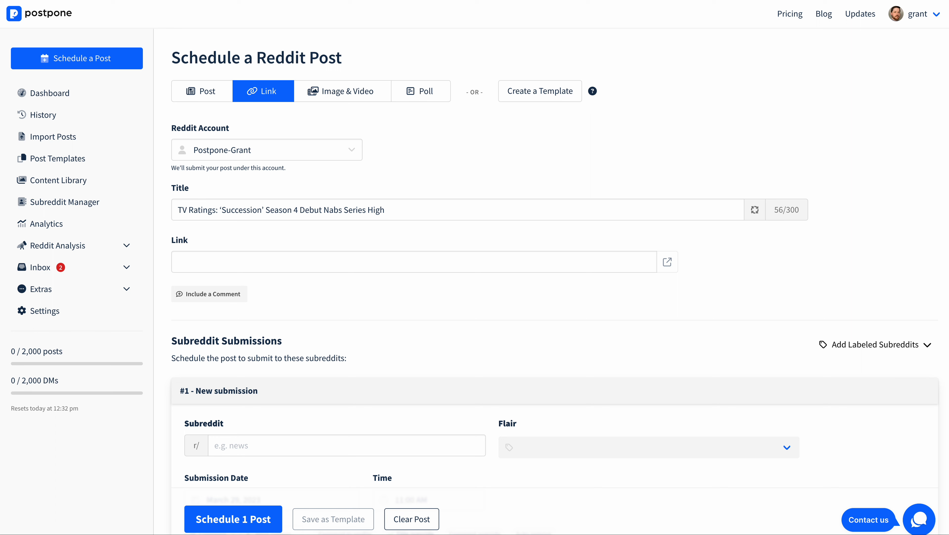
mouse_move(378, 172)
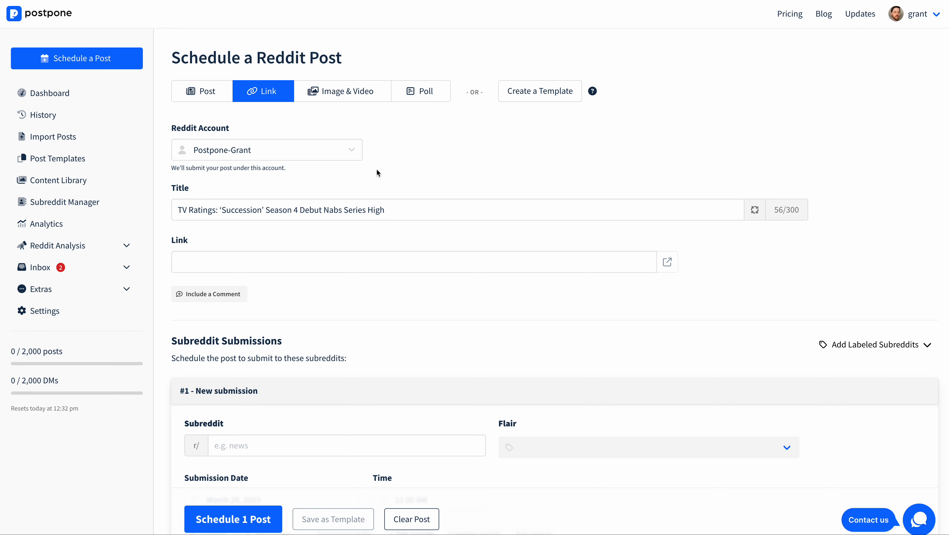
text(https://www.hollywoodreporter.com/tv/tv-news/succession-season-4-episode-1-series-high-ratings-1235361822/)
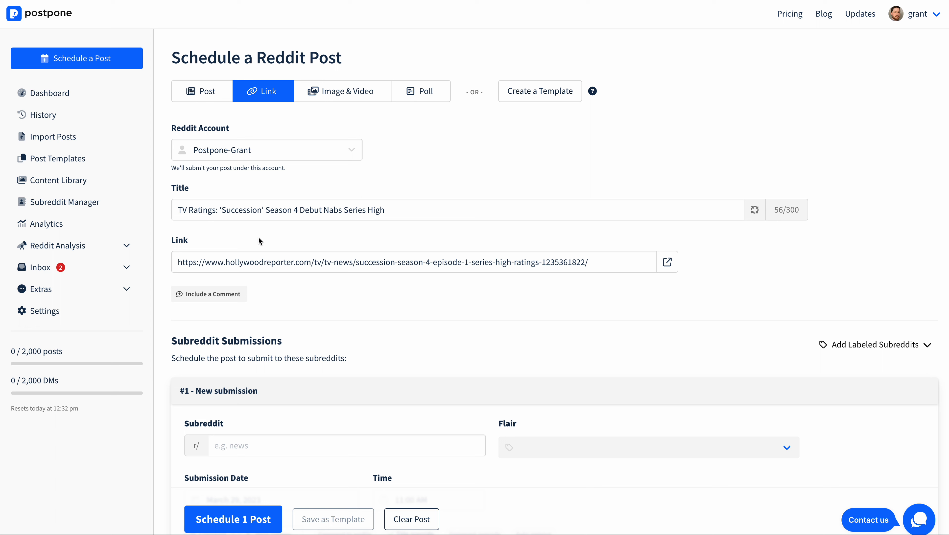
mouse_move(296, 132)
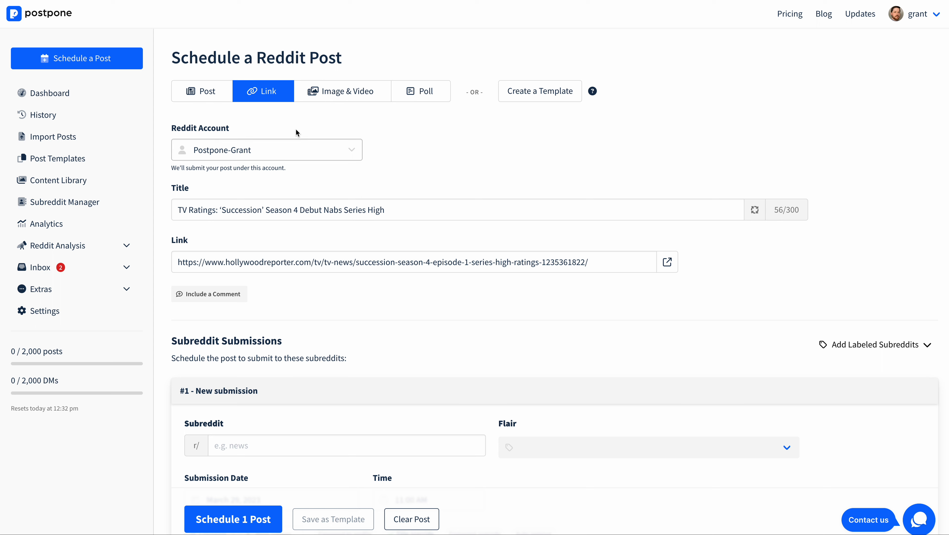
mouse_move(298, 224)
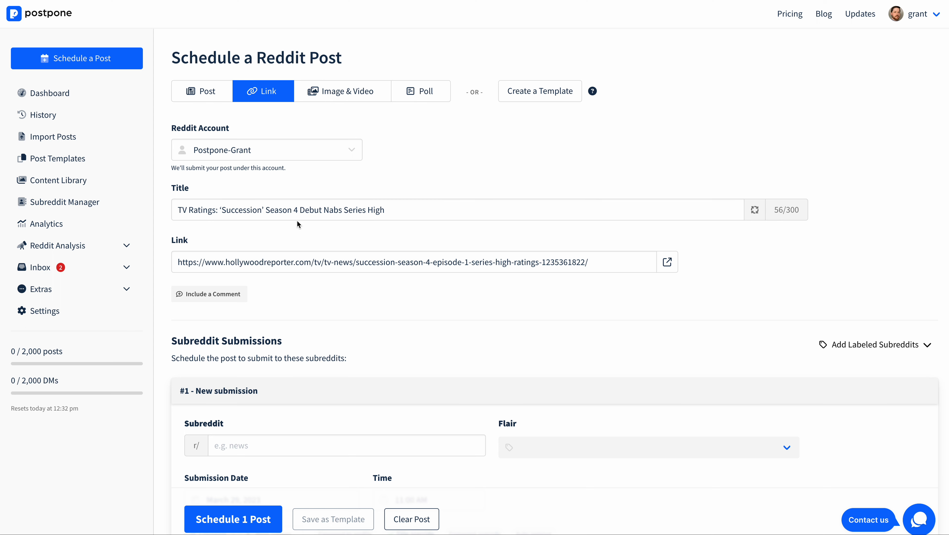
Target the first submission at r/HBOMAX, found by searching 'hbomax'.
scroll(down, 3)
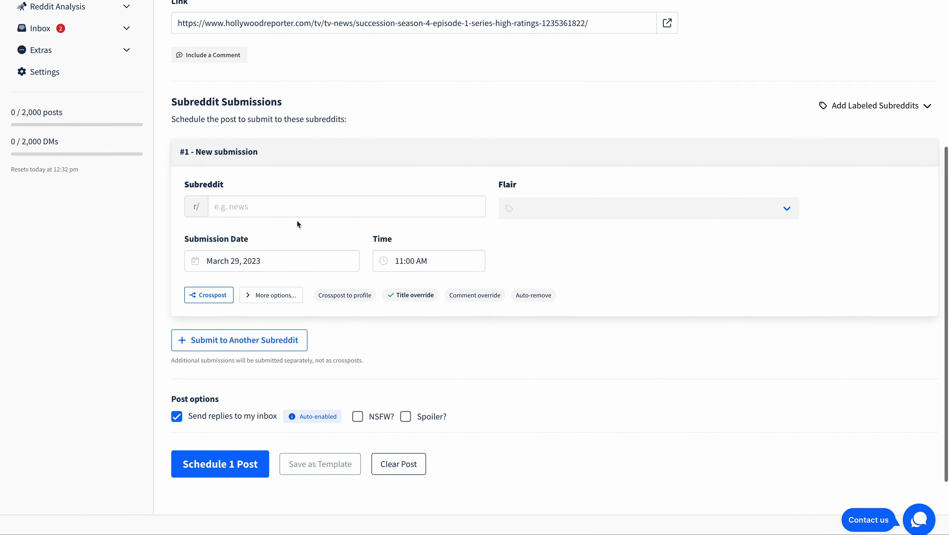
scroll(down, 3)
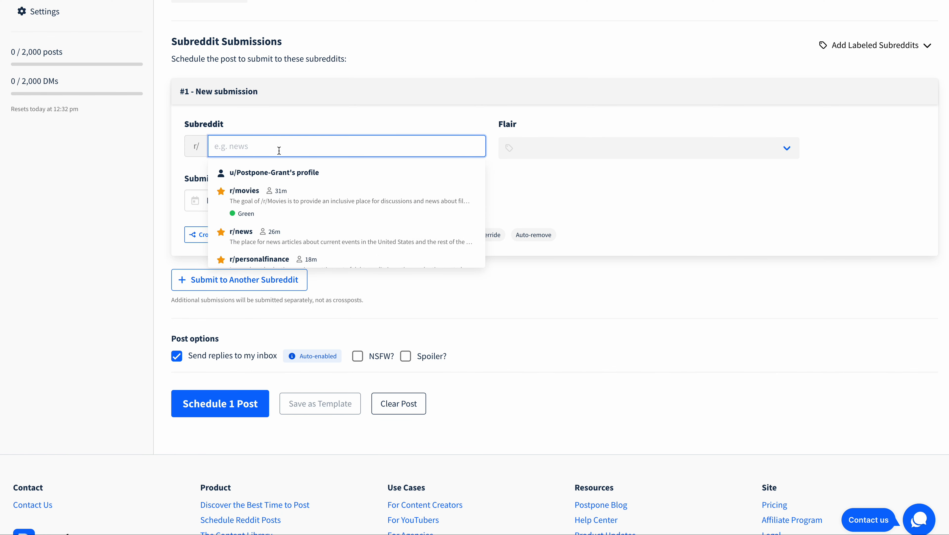
text(hbomax)
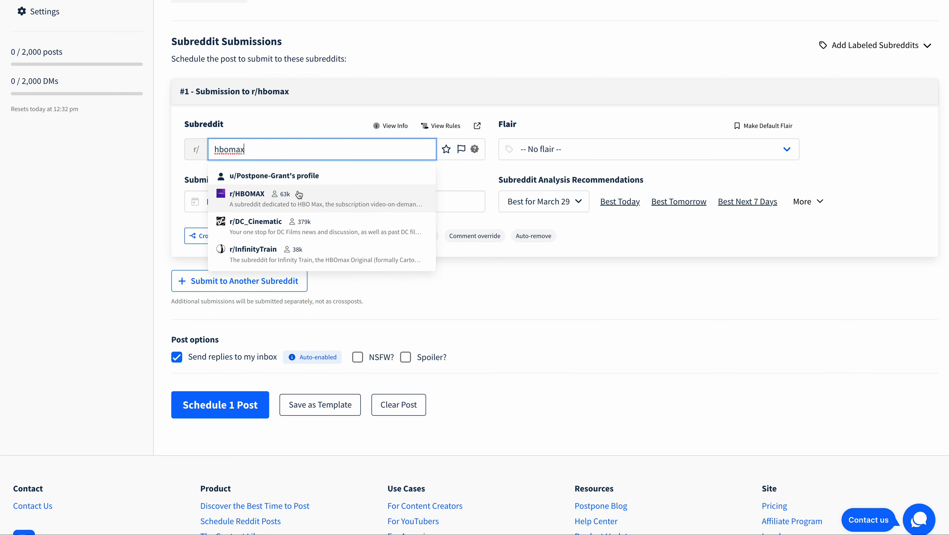
click(247, 194)
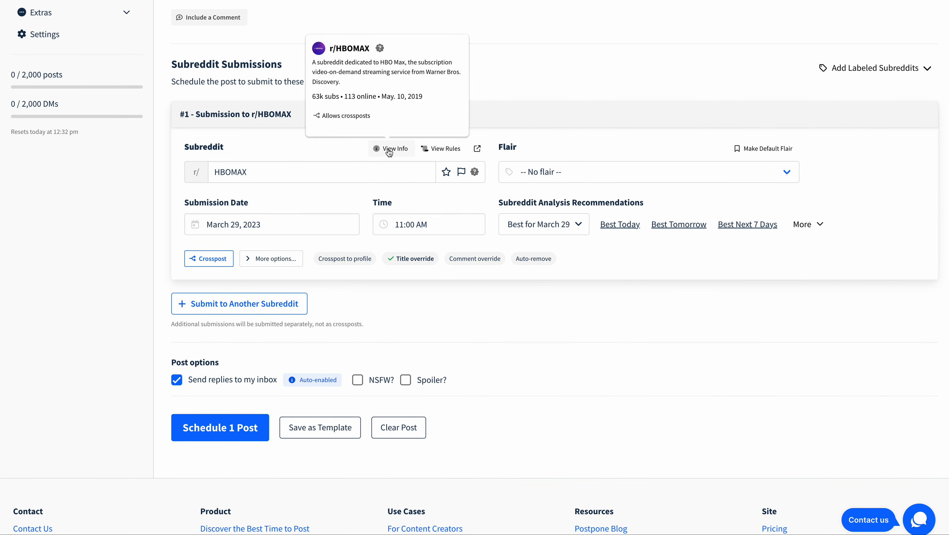
mouse_move(395, 159)
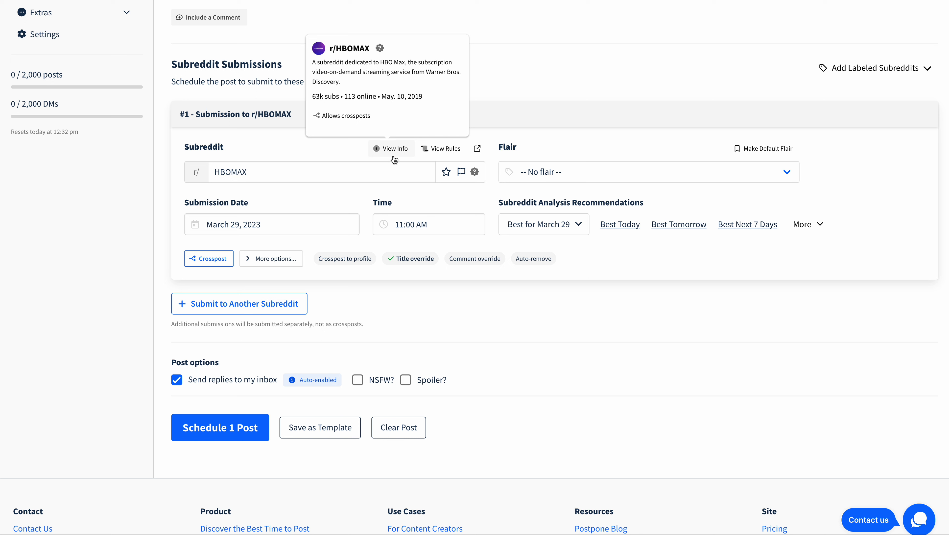
mouse_move(346, 72)
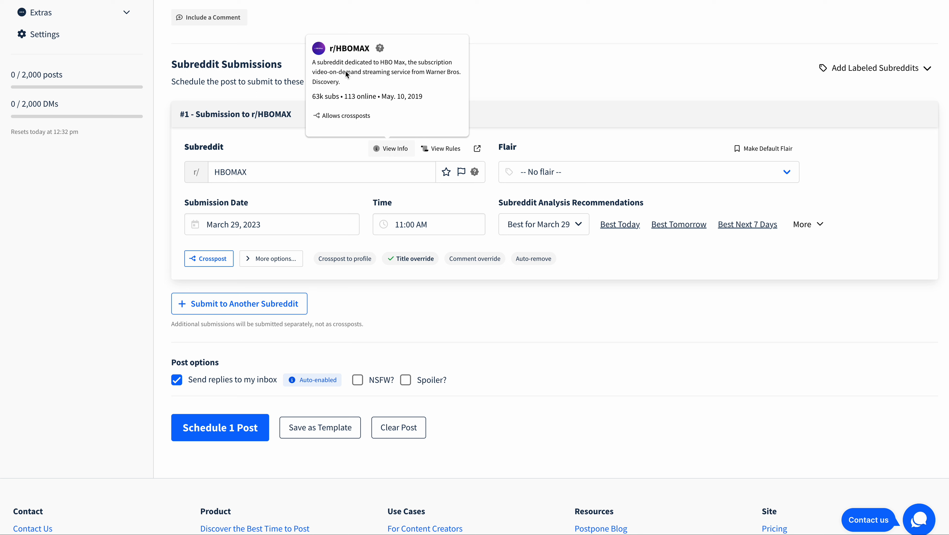
mouse_move(382, 121)
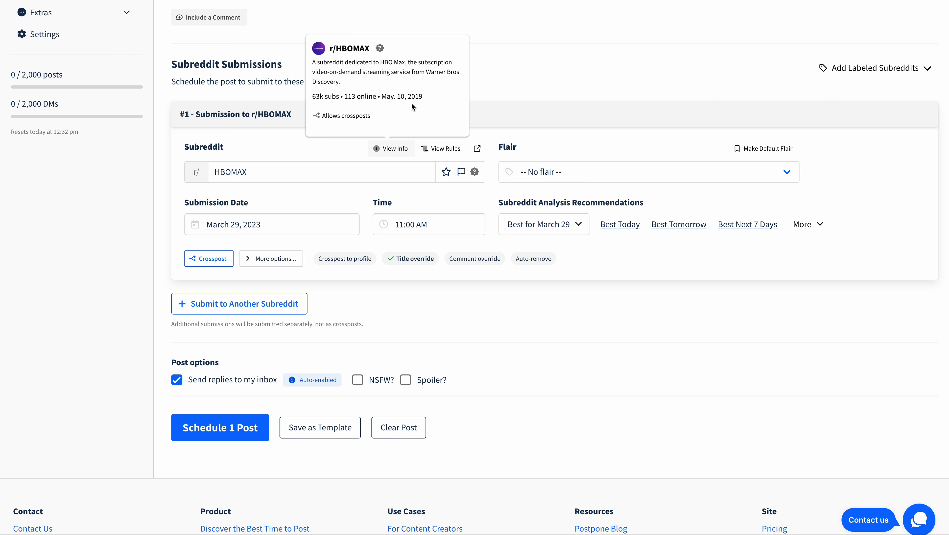
mouse_move(431, 160)
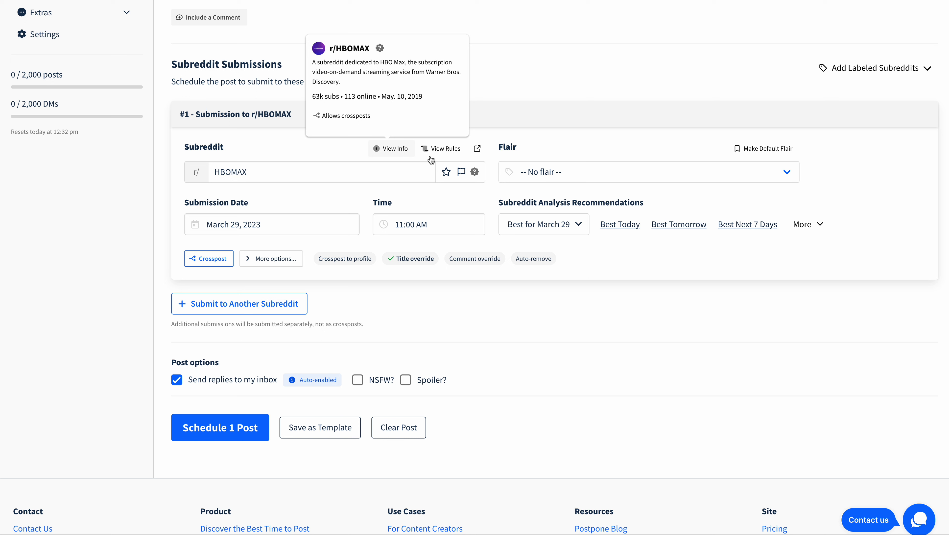
Display the Rules for r/HBOMAX dialog listing its nine posting rules.
click(444, 148)
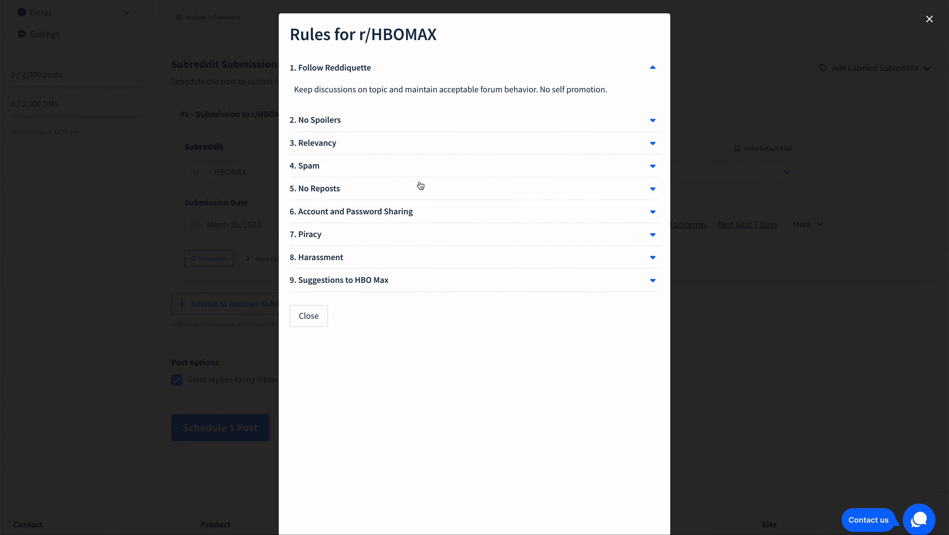
mouse_move(423, 188)
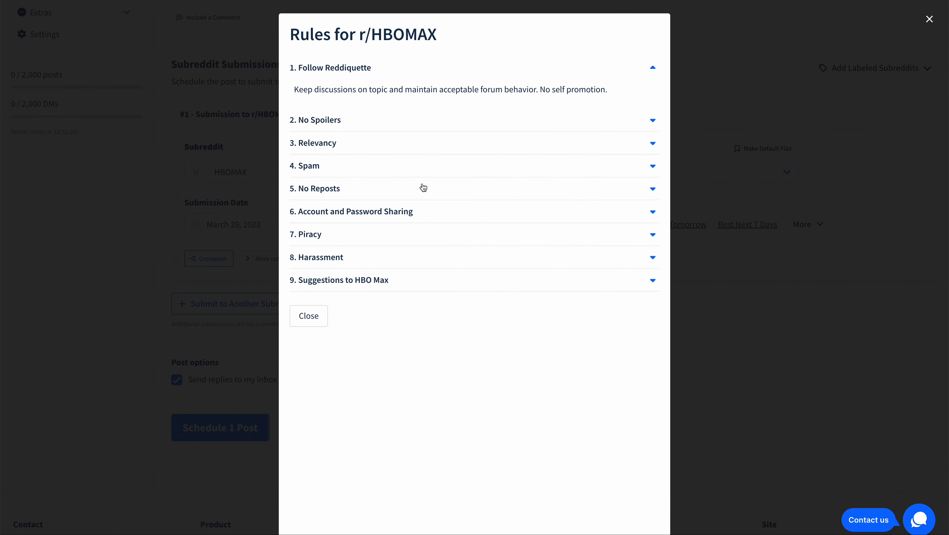
mouse_move(416, 350)
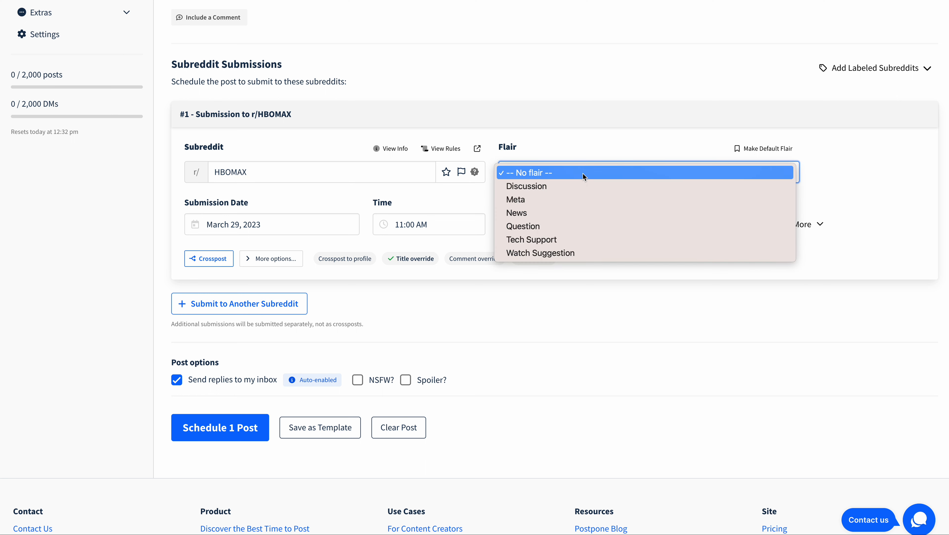
Apply the News flair to the r/HBOMAX submission and take the recommended time for tomorrow.
click(517, 213)
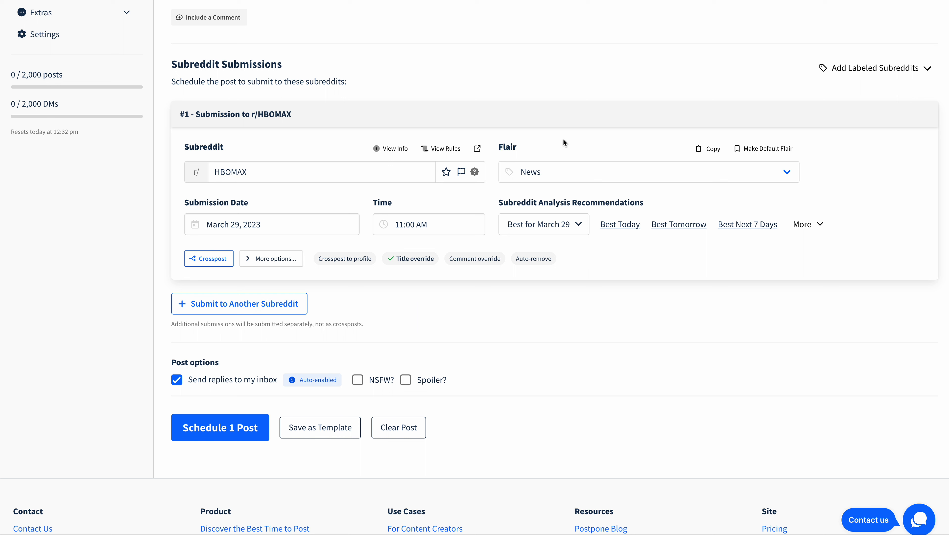
click(272, 224)
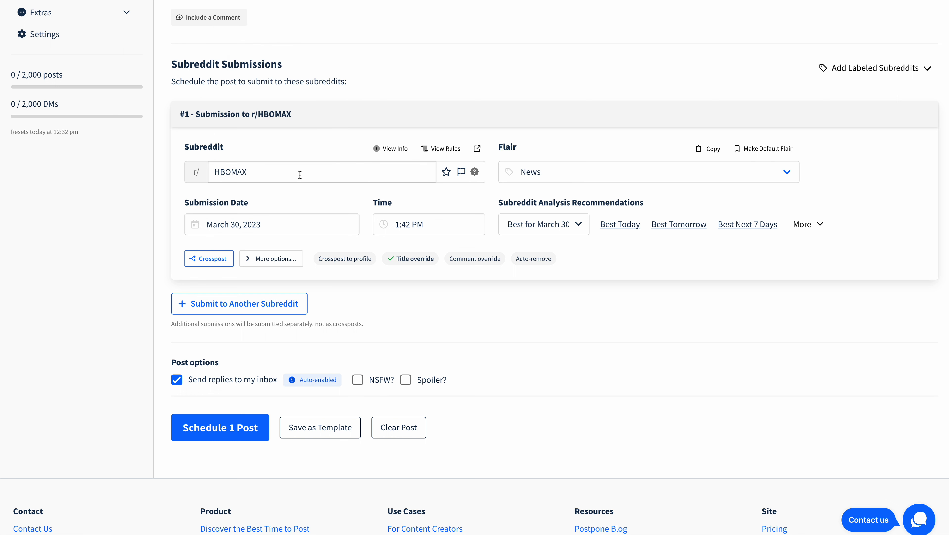
Adjust the r/HBOMAX posting time to 1:45 PM on March 30, 2023.
click(429, 223)
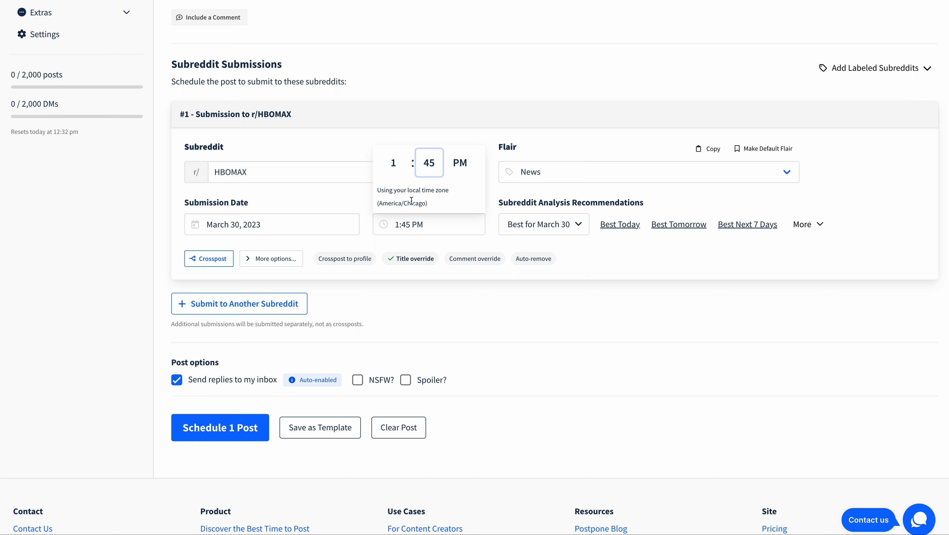
mouse_move(402, 205)
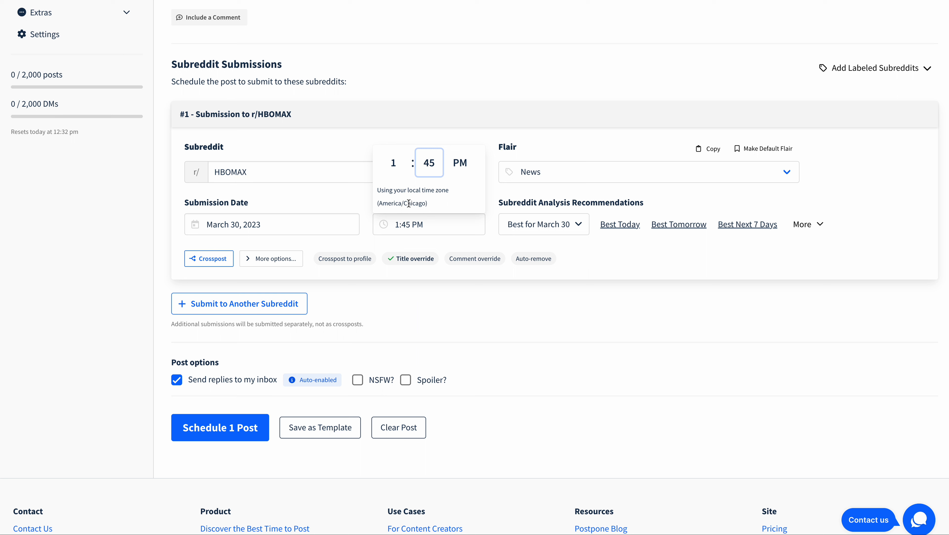
mouse_move(344, 207)
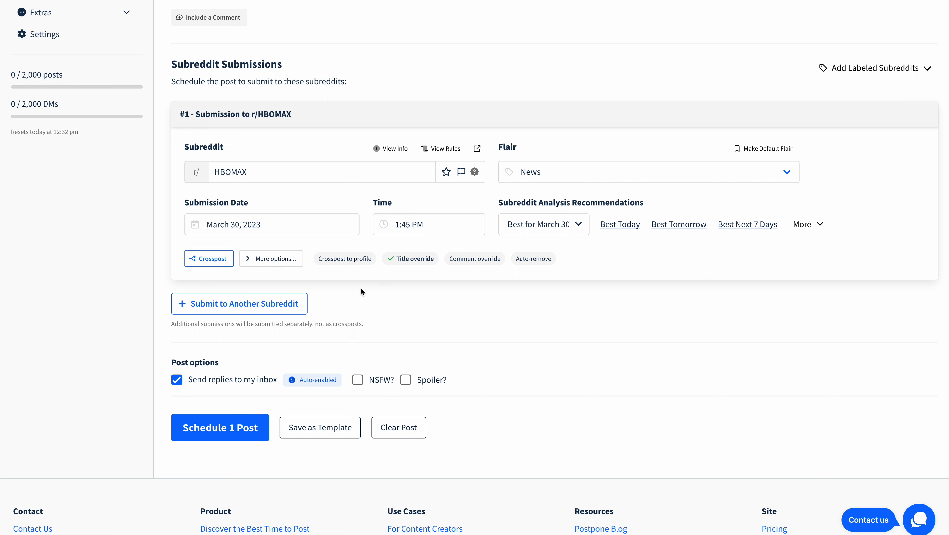
mouse_move(432, 316)
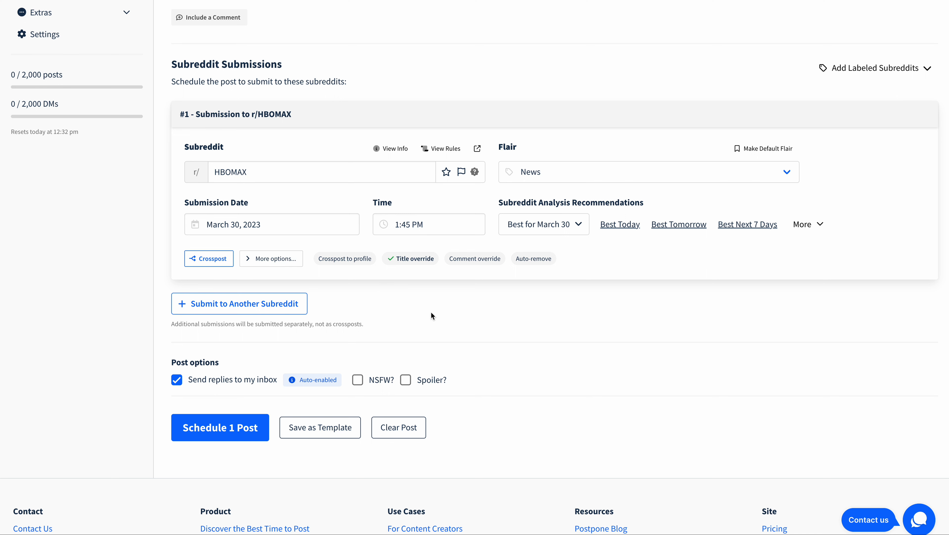
Add a second submission targeting r/SuccessionTV, found by searching 'succ'.
click(239, 303)
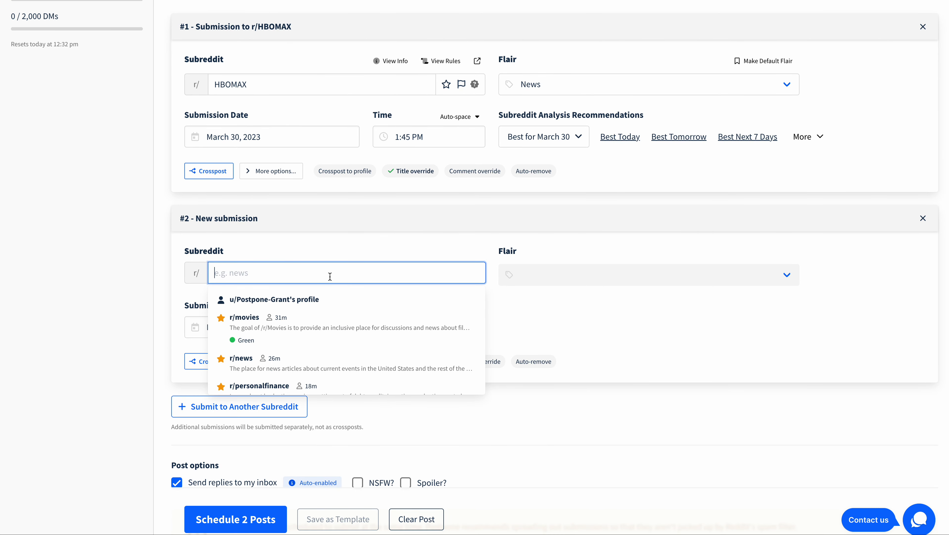
text(succession)
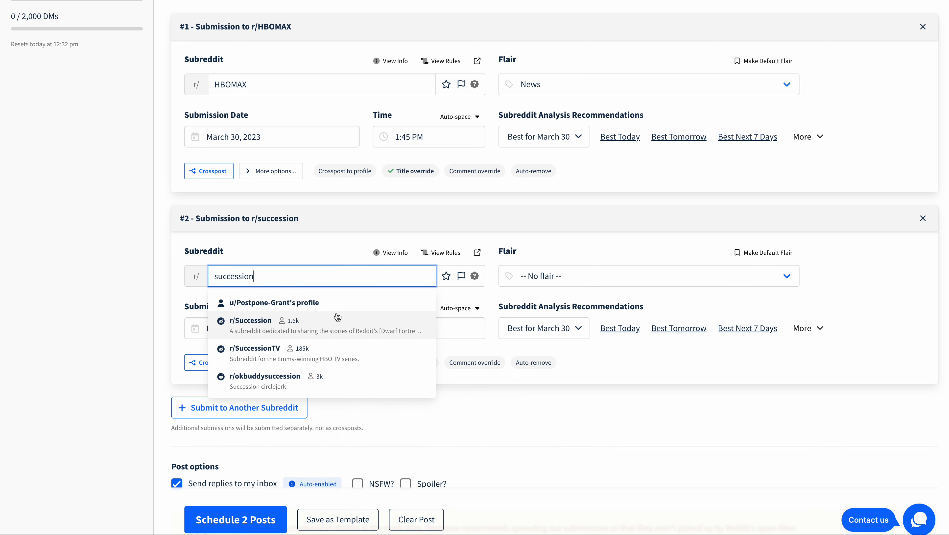
mouse_move(377, 328)
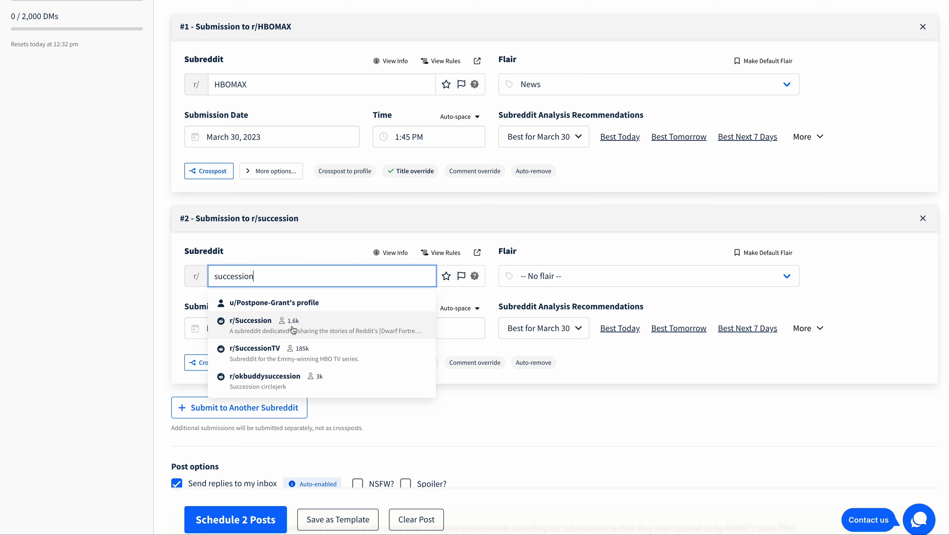
mouse_move(304, 330)
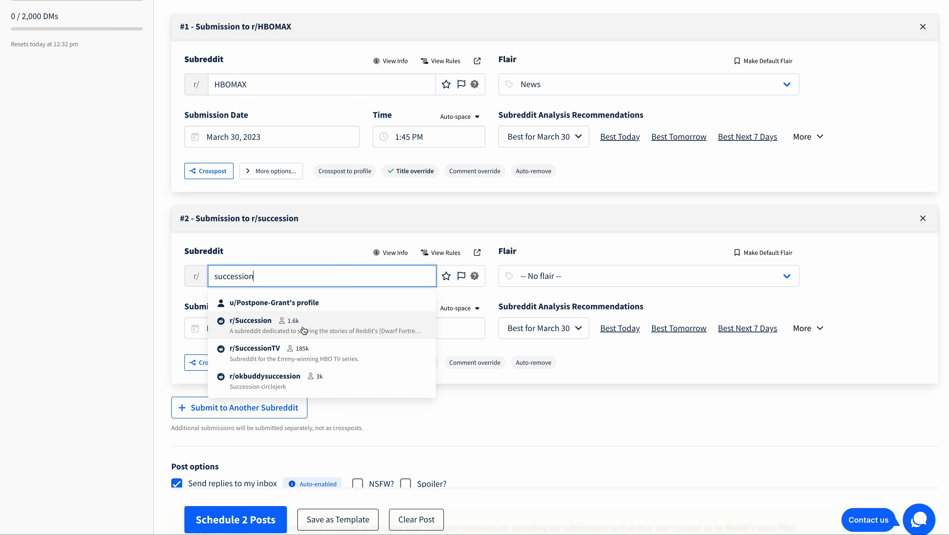
mouse_move(328, 347)
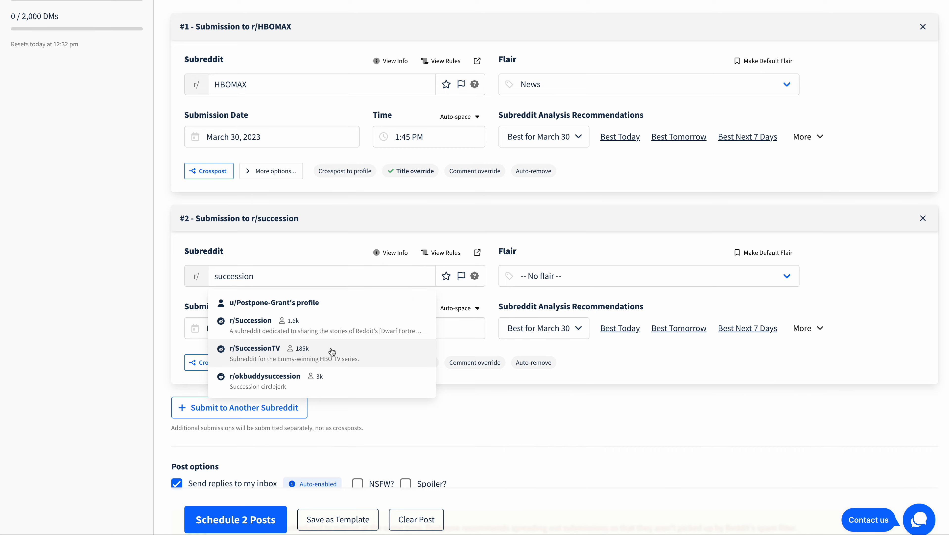
click(254, 348)
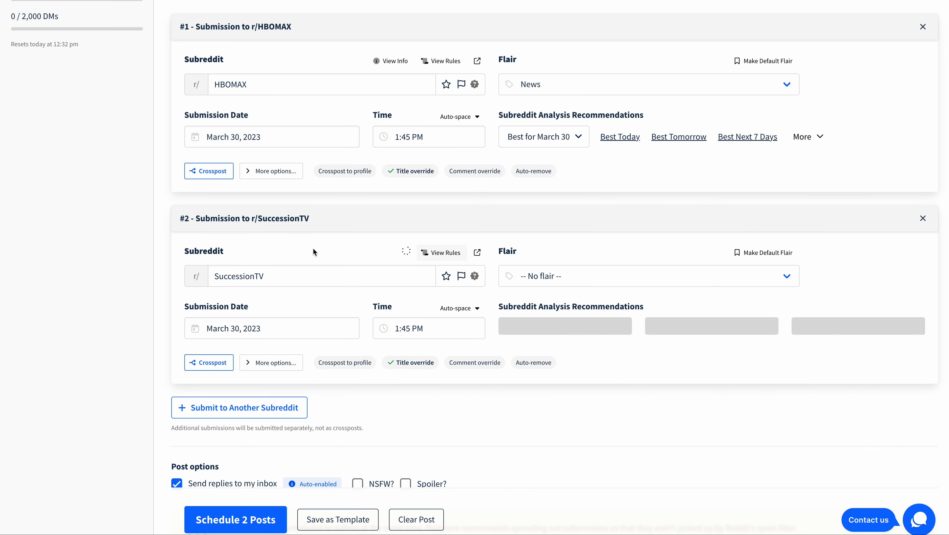
click(442, 253)
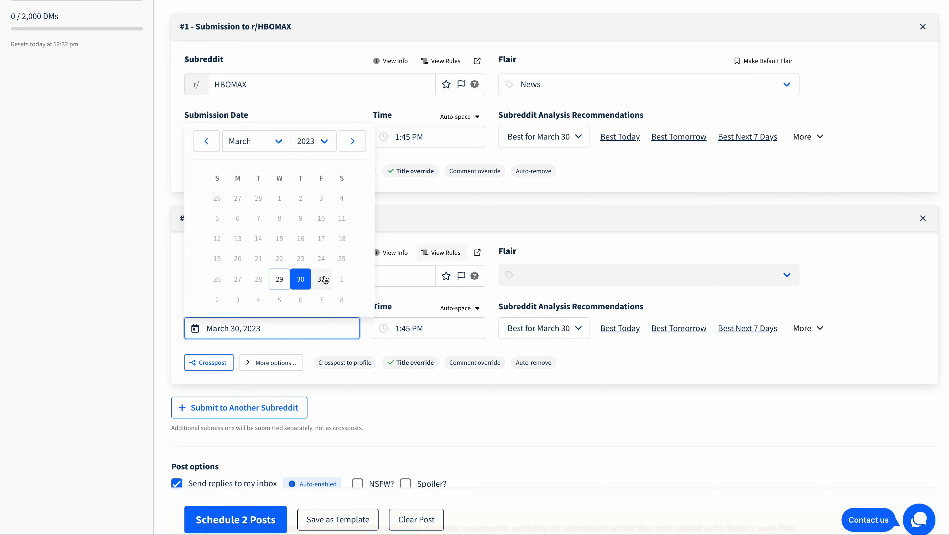
Date the r/SuccessionTV submission March 31, 2023 at 12:00 PM.
click(321, 279)
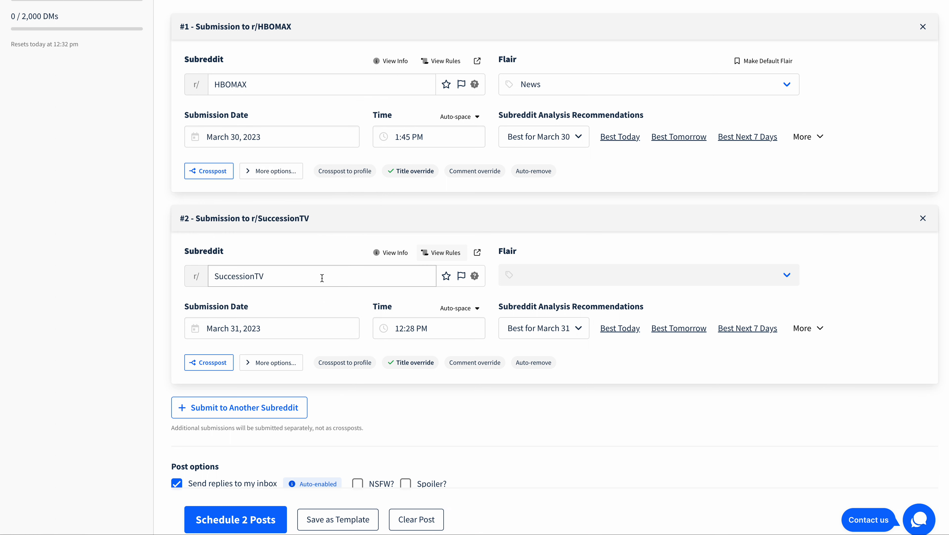
click(404, 328)
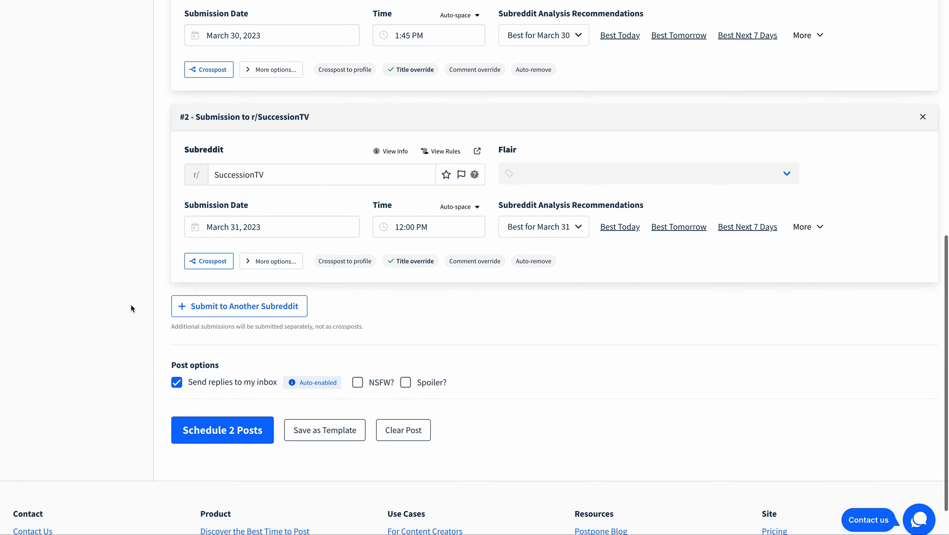
scroll(down, 3)
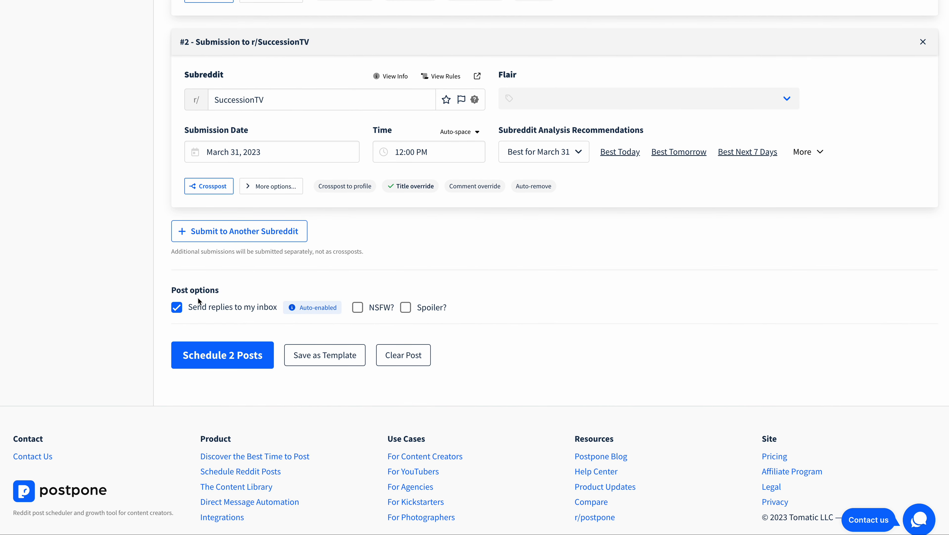
mouse_move(456, 275)
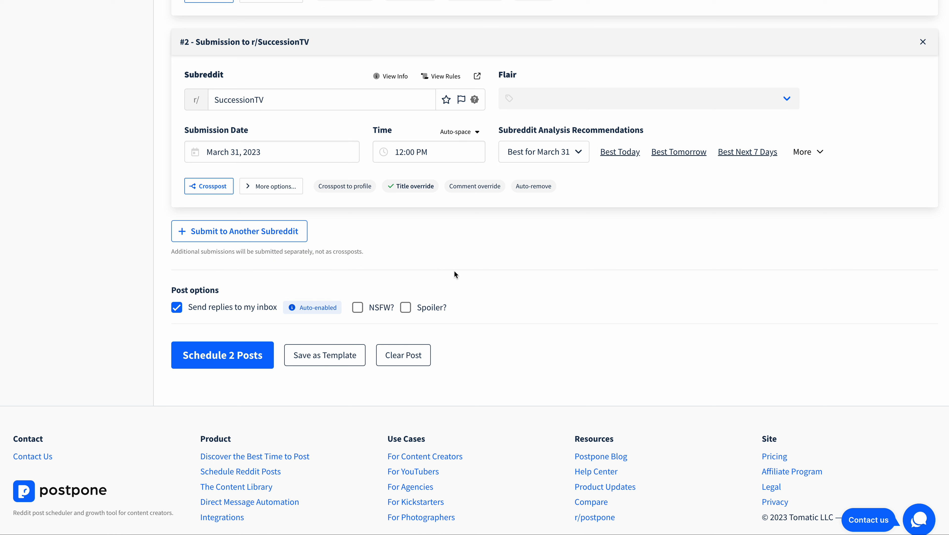
mouse_move(534, 322)
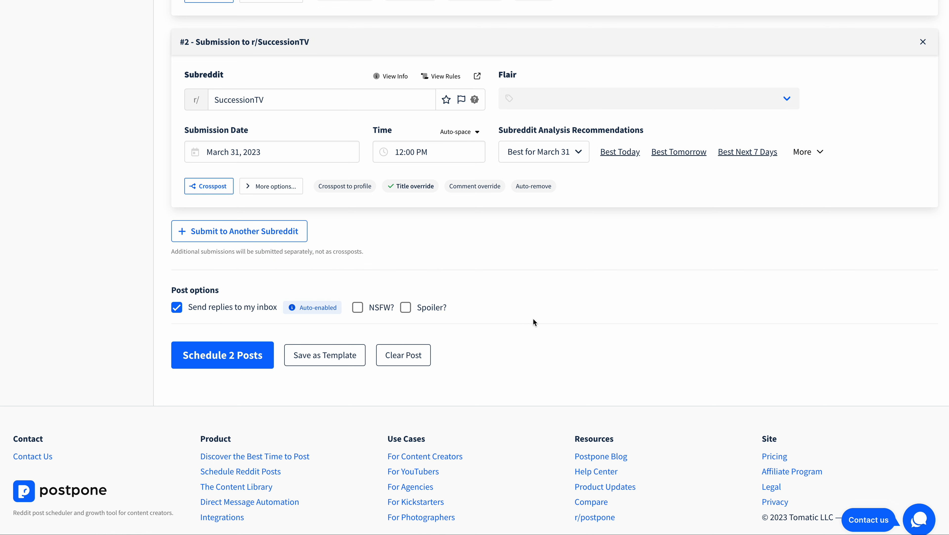
mouse_move(241, 399)
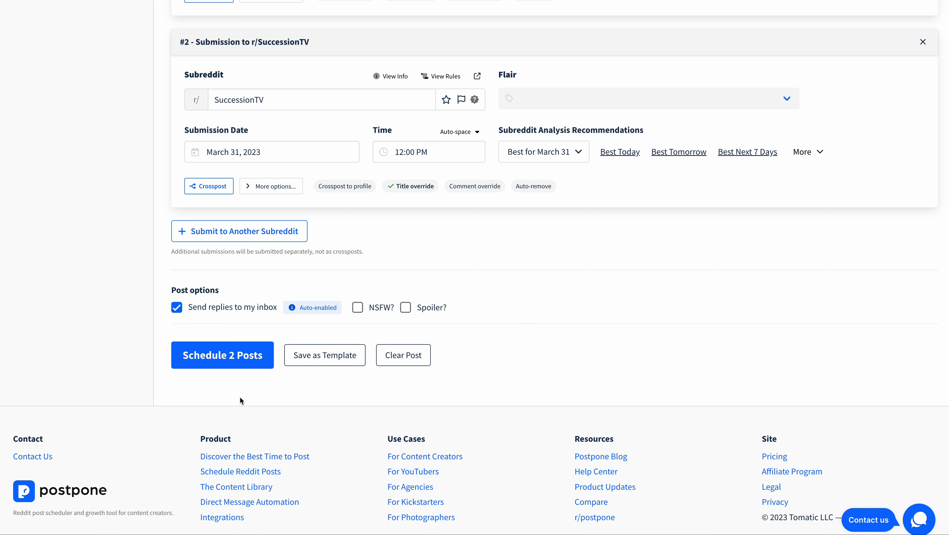
mouse_move(225, 361)
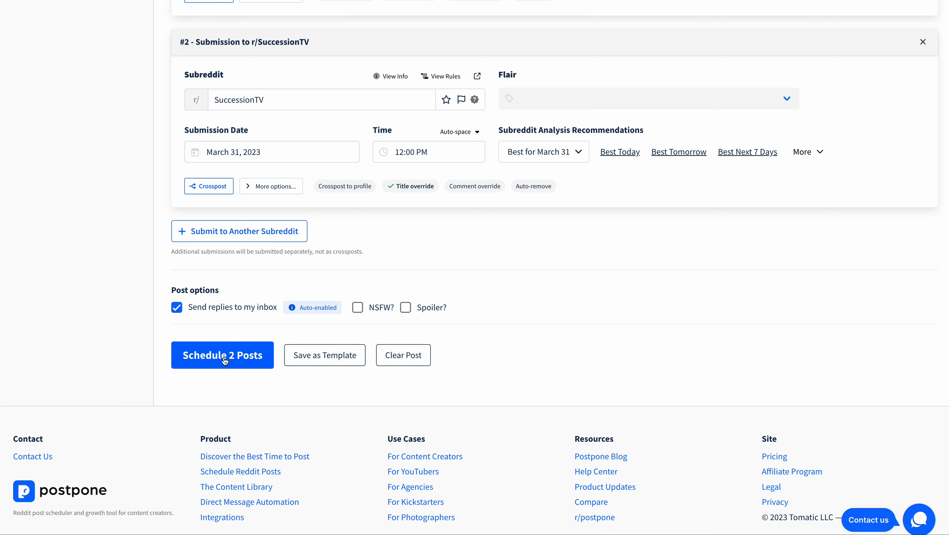
Schedule the two posts and bring up the Actions menu on the r/hbomax dashboard row.
click(223, 355)
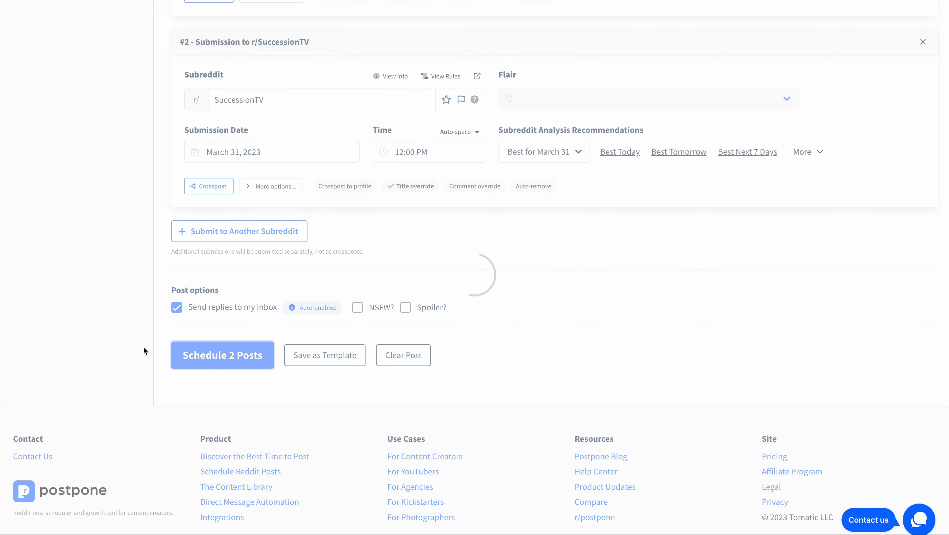
click(223, 355)
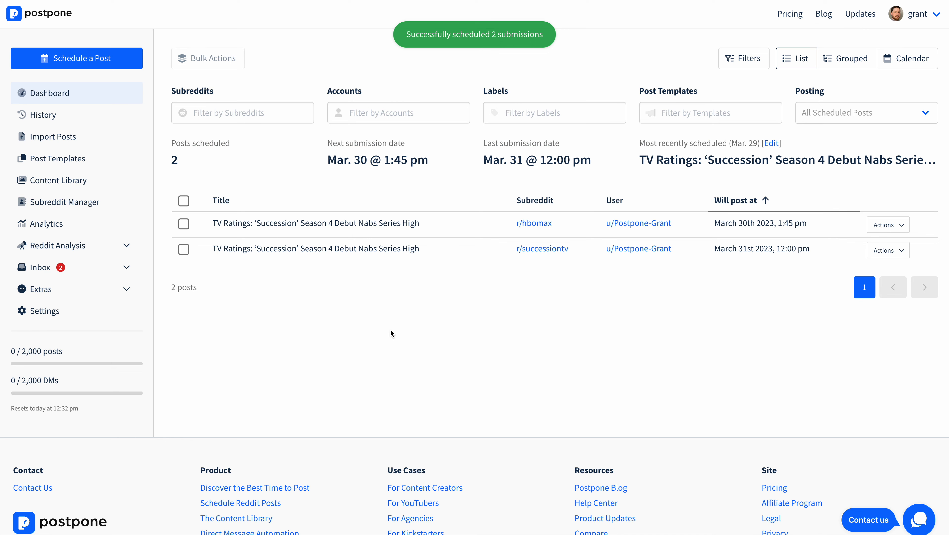
mouse_move(715, 226)
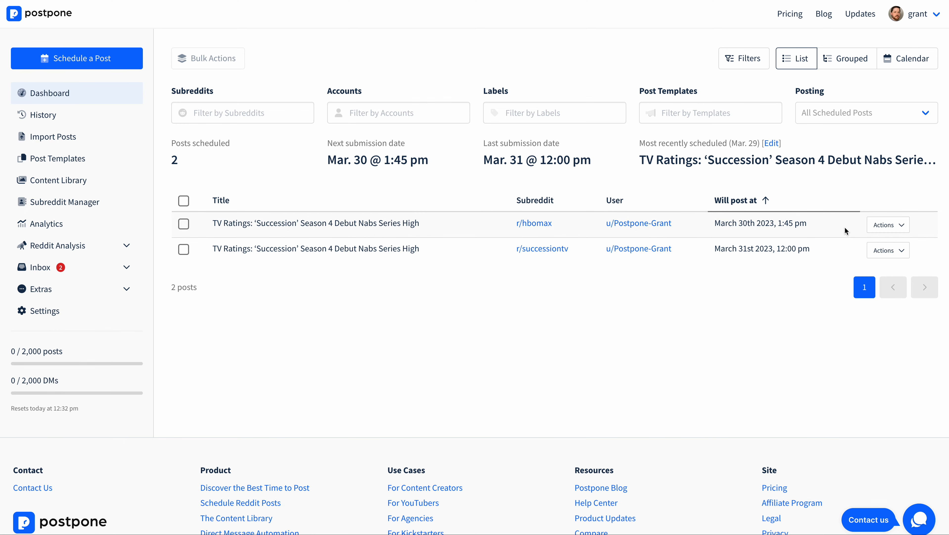
click(888, 224)
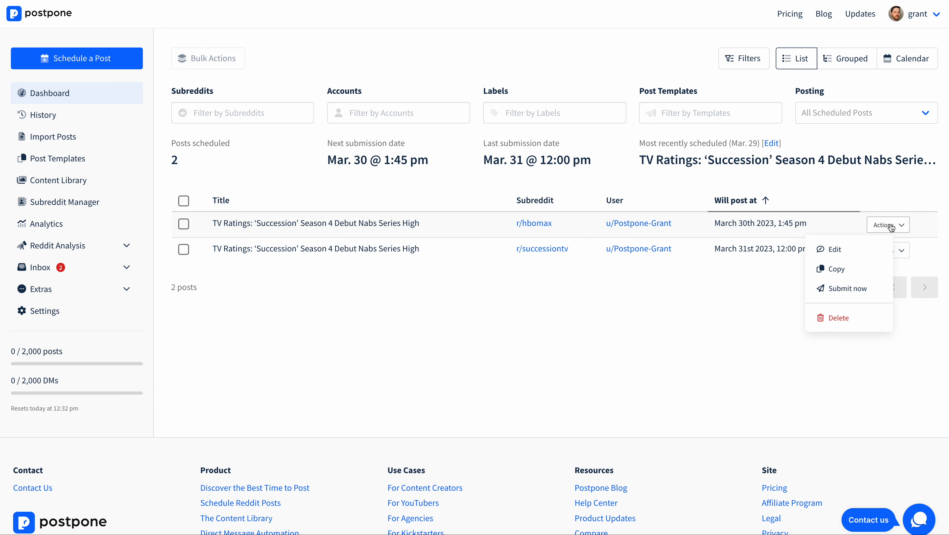